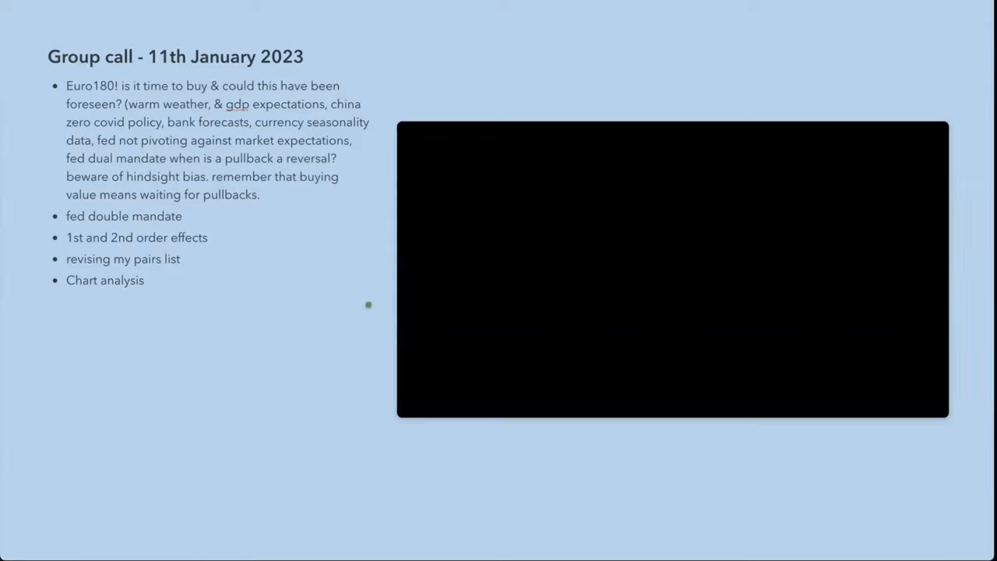
{"action": "mouse_move", "coordinate": [511, 243]}
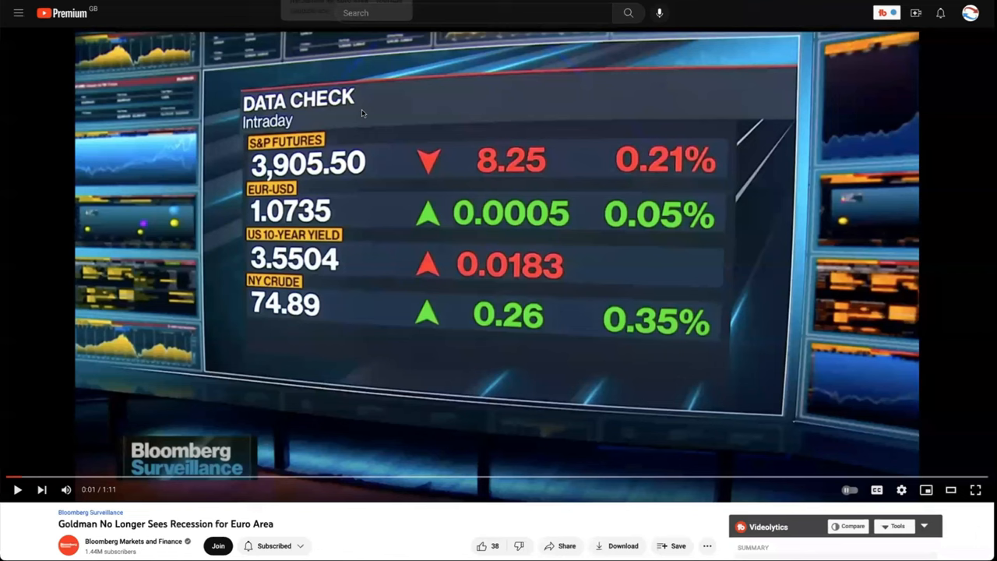
Scroll the Bloomberg video page down to its upload details, views, comments and likes.
{"action": "scroll", "scroll_direction": "down", "scroll_amount": 3}
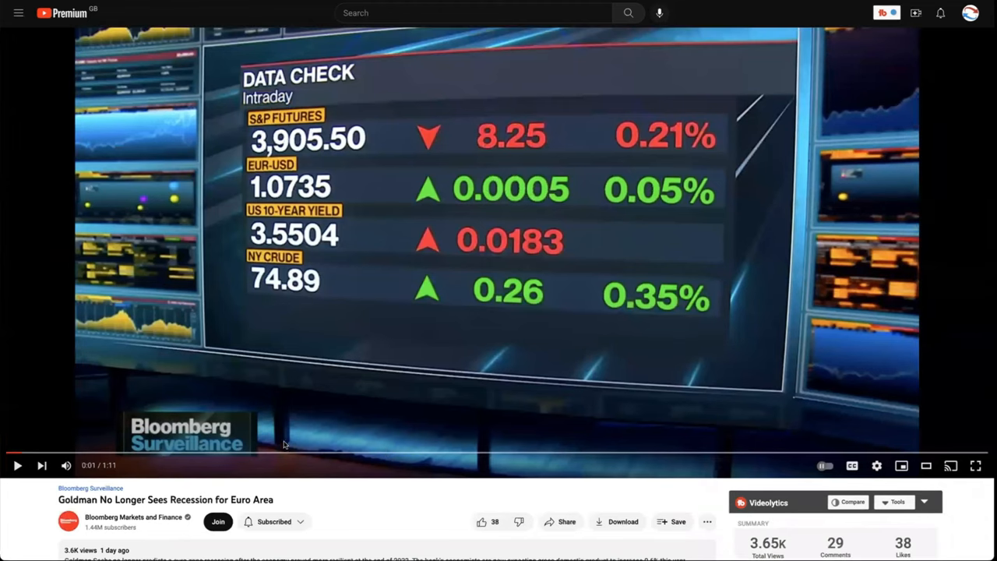
{"action": "mouse_move", "coordinate": [355, 206]}
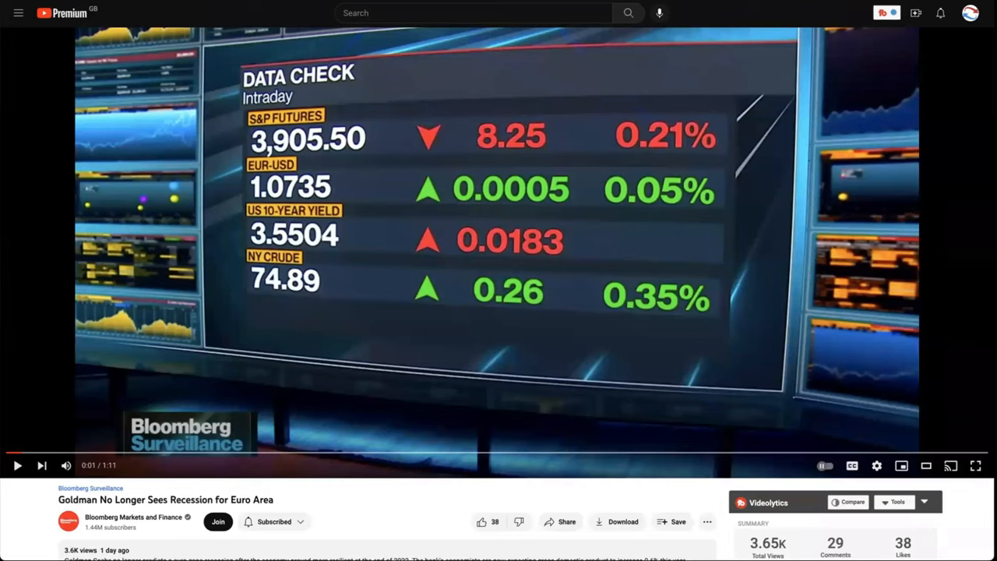
{"action": "mouse_move", "coordinate": [915, 53]}
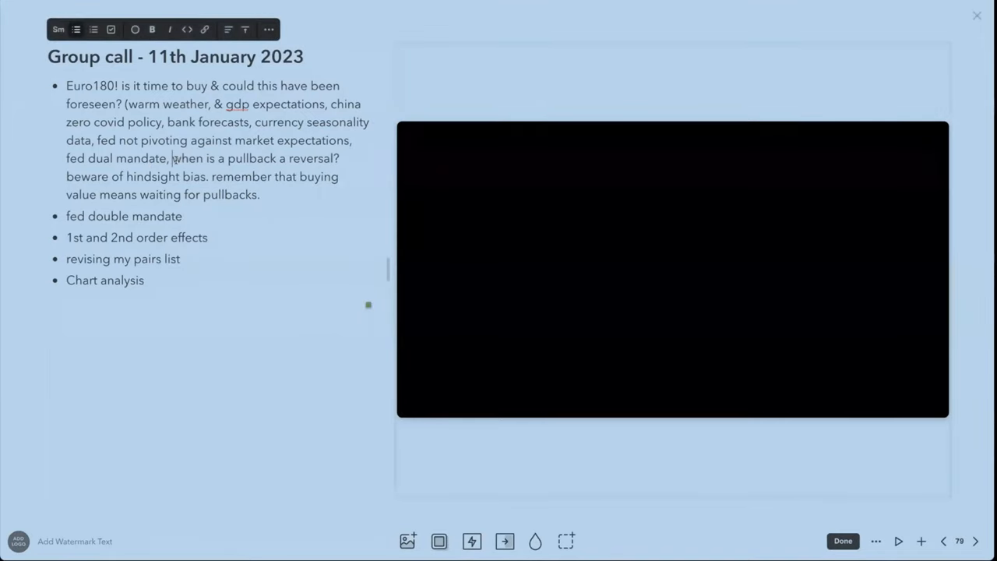
{"action": "left_click_drag", "start_coordinate": [172, 159], "coordinate": [329, 159]}
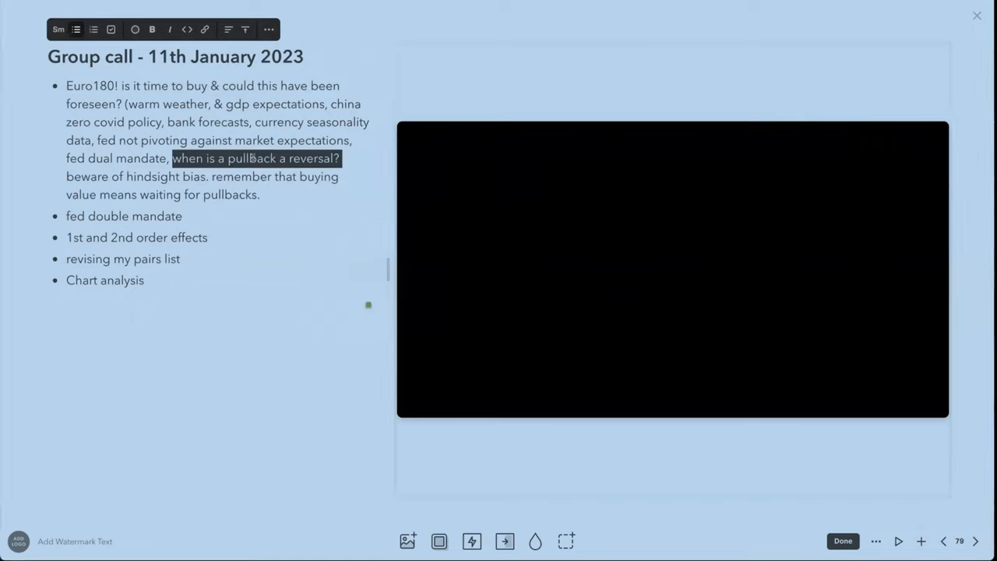
{"action": "mouse_move", "coordinate": [307, 227]}
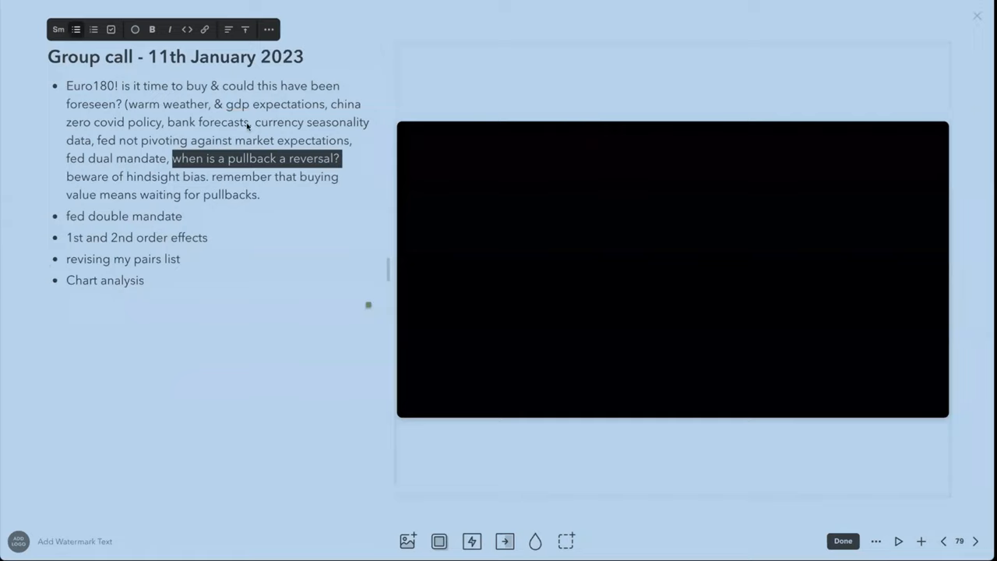
{"action": "left_click", "coordinate": [168, 103]}
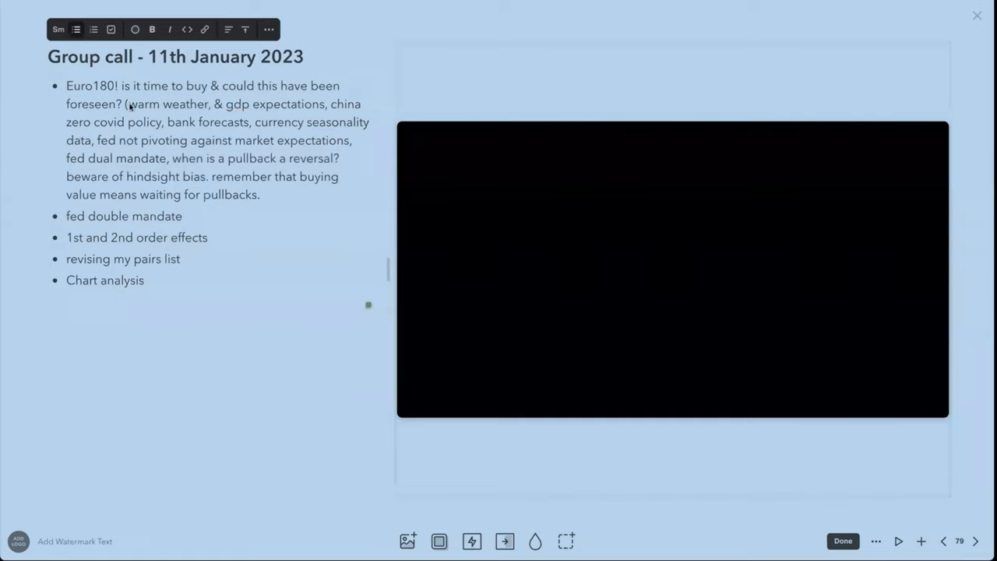
{"action": "double_click", "coordinate": [165, 102]}
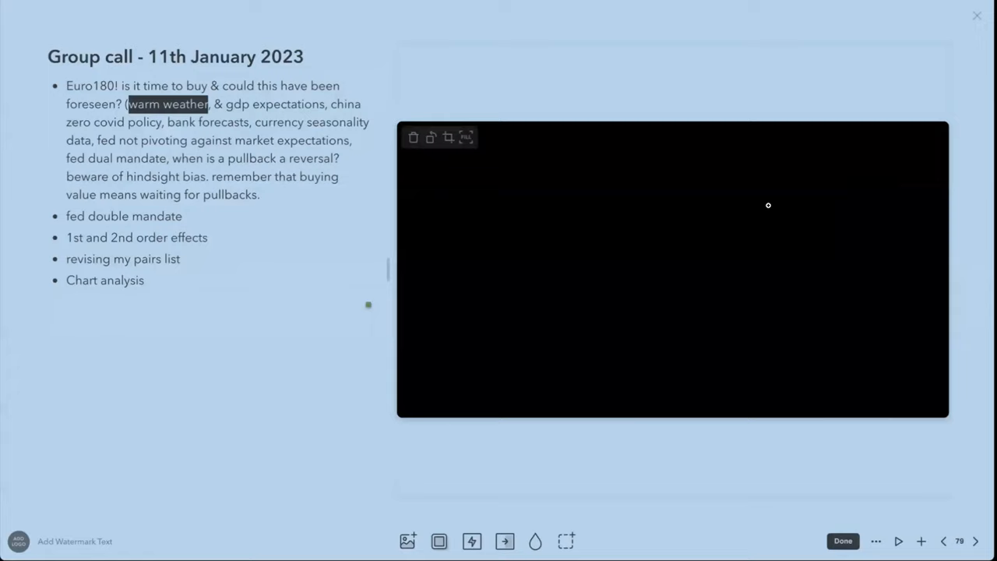
{"action": "left_click", "coordinate": [239, 216]}
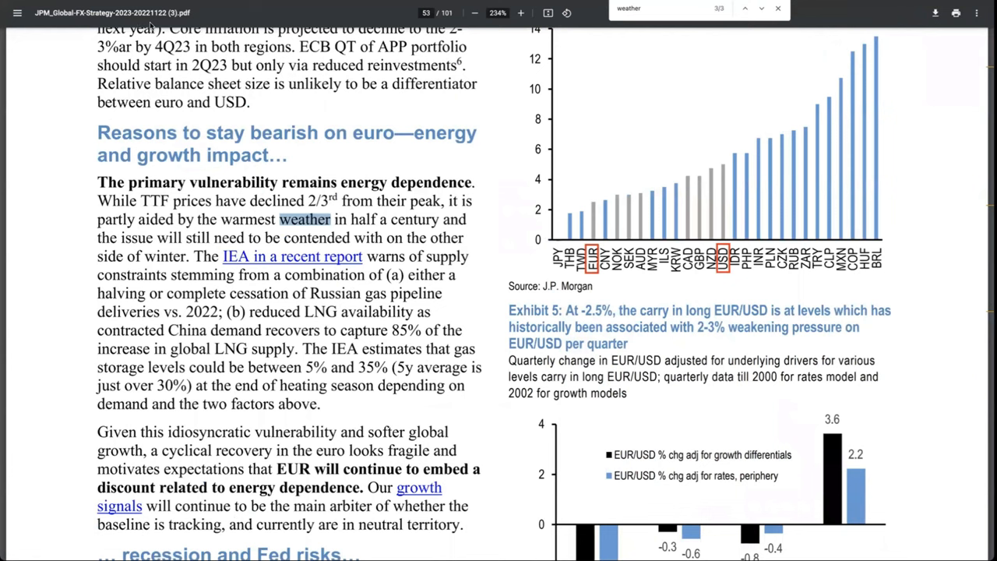
{"action": "mouse_move", "coordinate": [316, 178]}
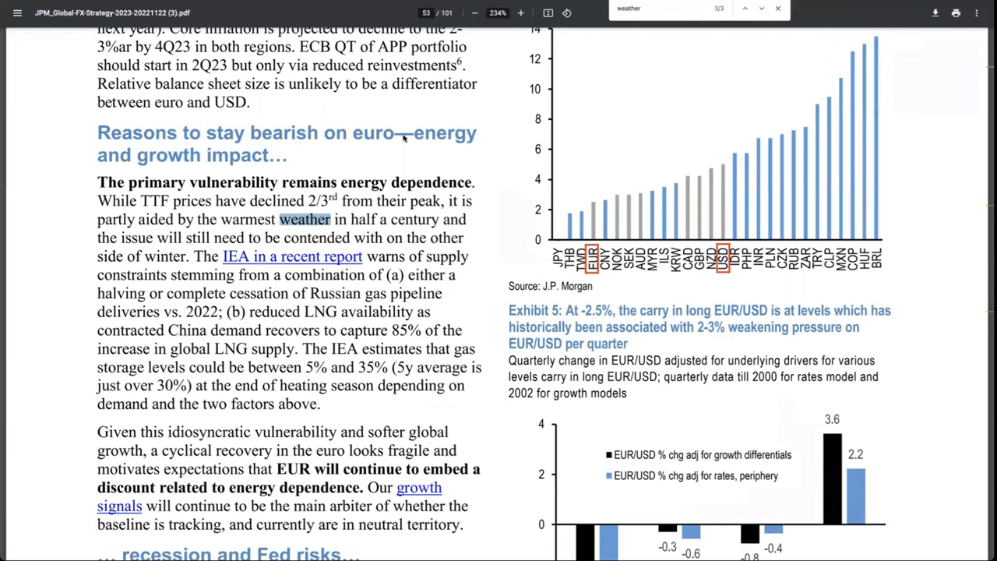
{"action": "mouse_move", "coordinate": [281, 203]}
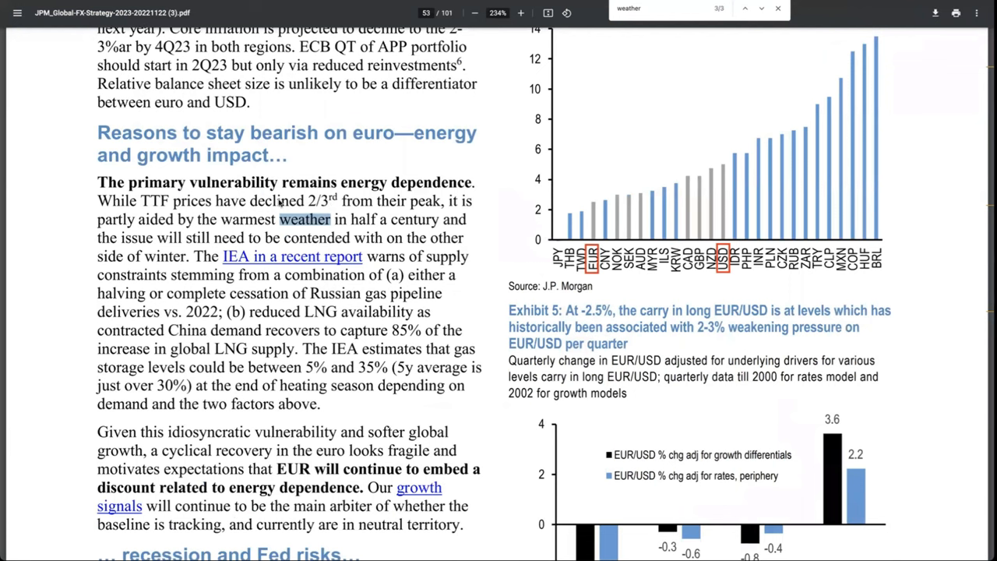
{"action": "mouse_move", "coordinate": [312, 428]}
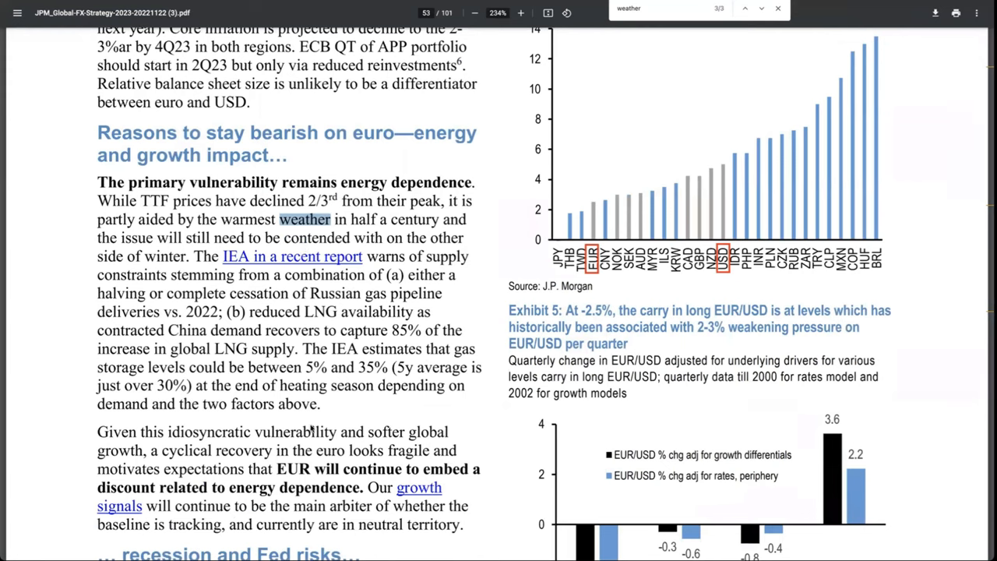
{"action": "mouse_move", "coordinate": [350, 417]}
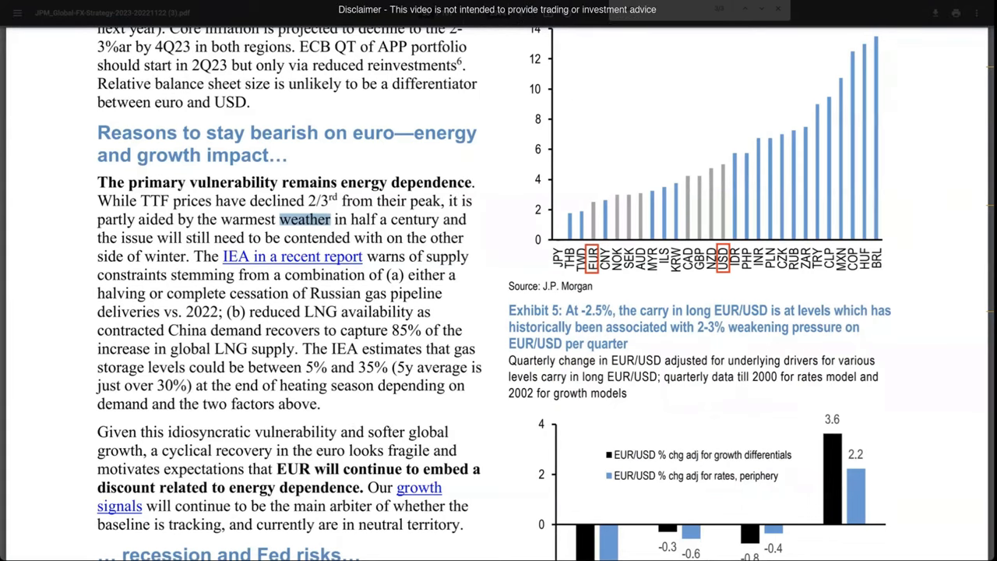
{"action": "mouse_move", "coordinate": [224, 53]}
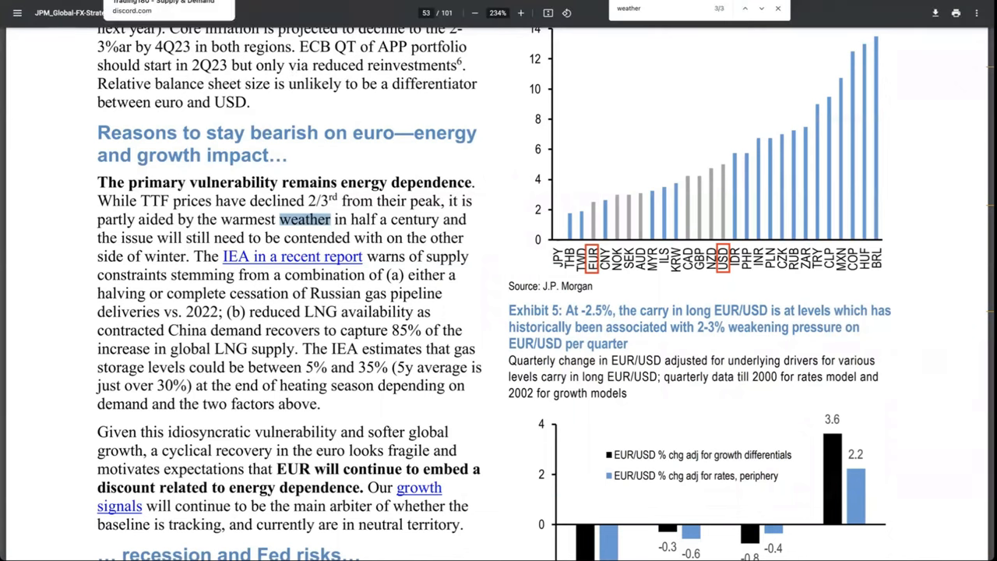
Switch over to the Trading180 Discord discussion room from the taskbar.
{"action": "left_click", "coordinate": [17, 18]}
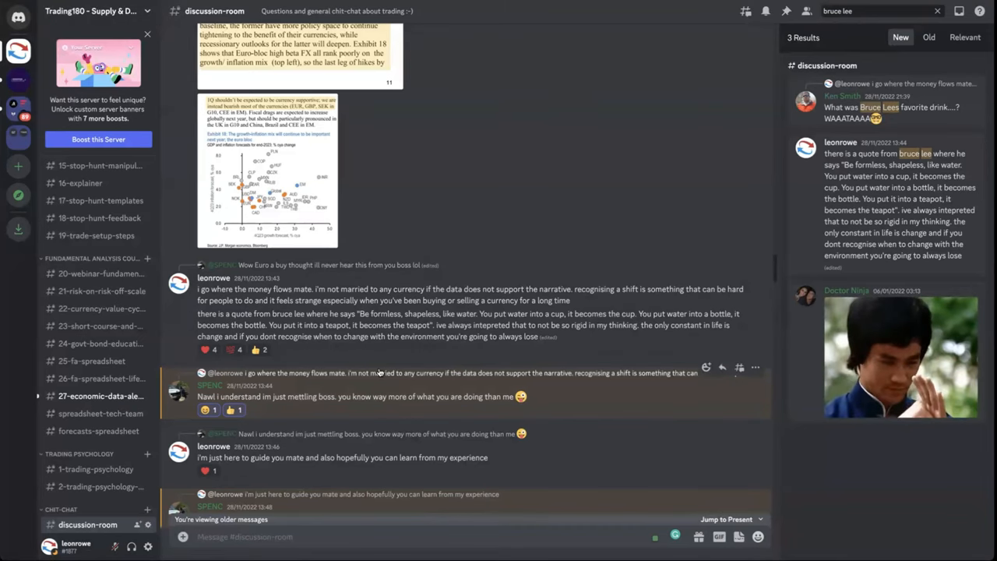
{"action": "mouse_move", "coordinate": [573, 336]}
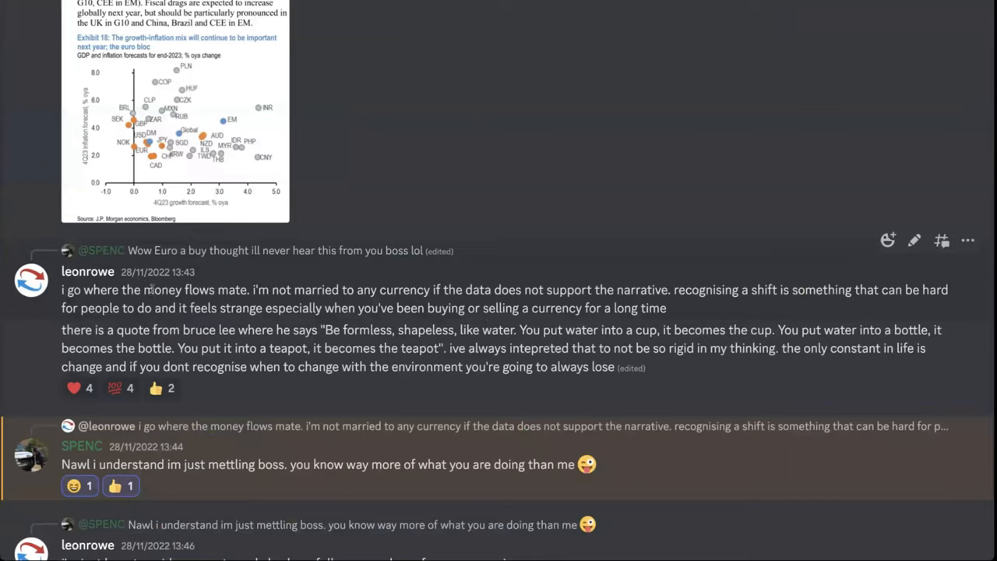
{"action": "mouse_move", "coordinate": [128, 252]}
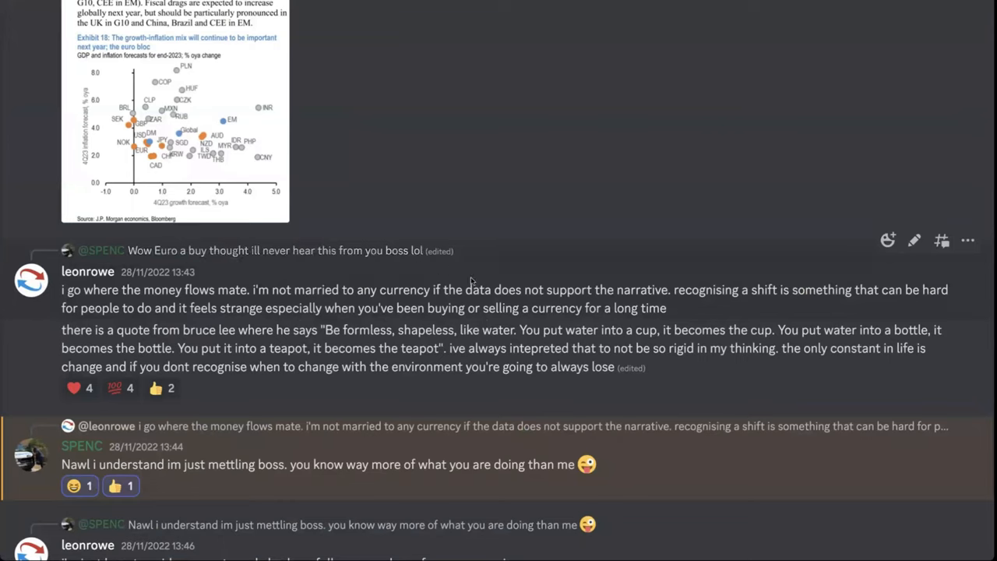
{"action": "mouse_move", "coordinate": [611, 384]}
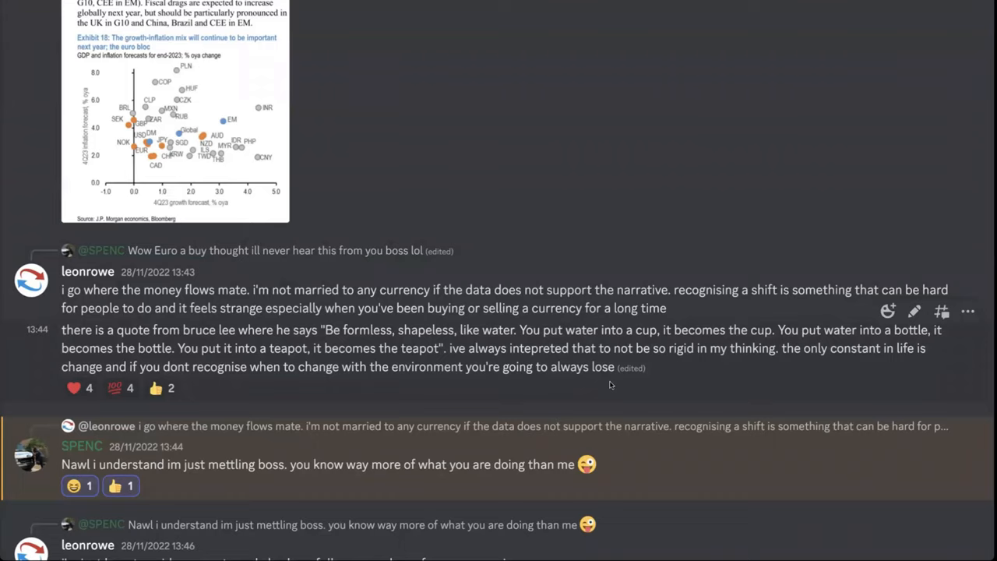
{"action": "mouse_move", "coordinate": [470, 340]}
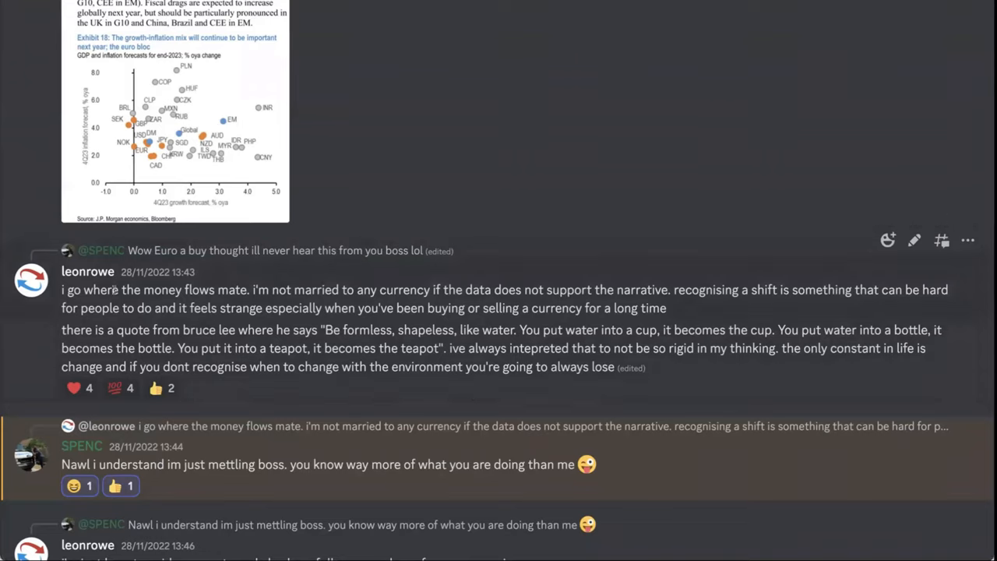
Highlight the 'go where the money flows' reply sentence by sentence while discussing it.
{"action": "left_click_drag", "start_coordinate": [62, 289], "coordinate": [248, 288]}
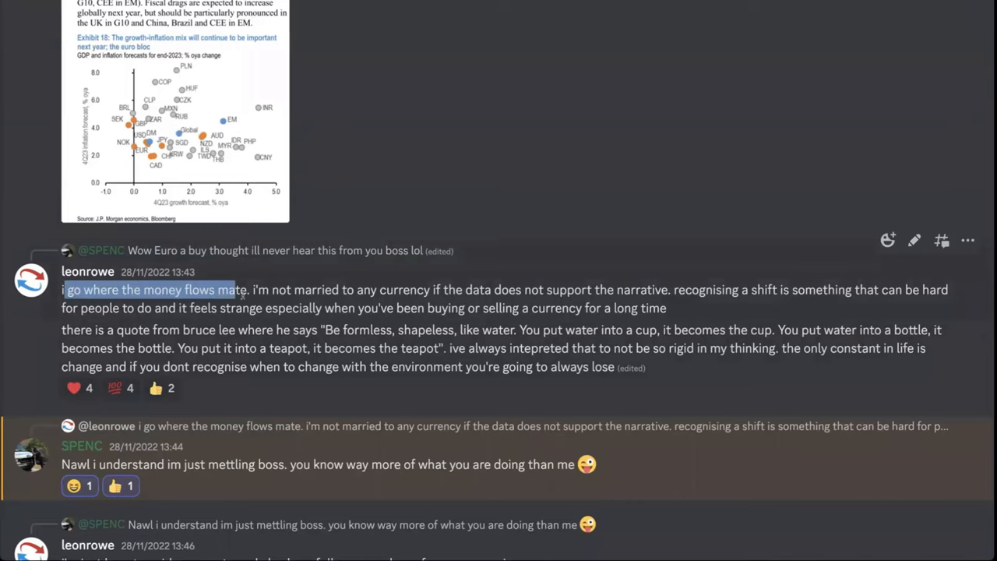
{"action": "left_click_drag", "start_coordinate": [249, 290], "coordinate": [486, 290]}
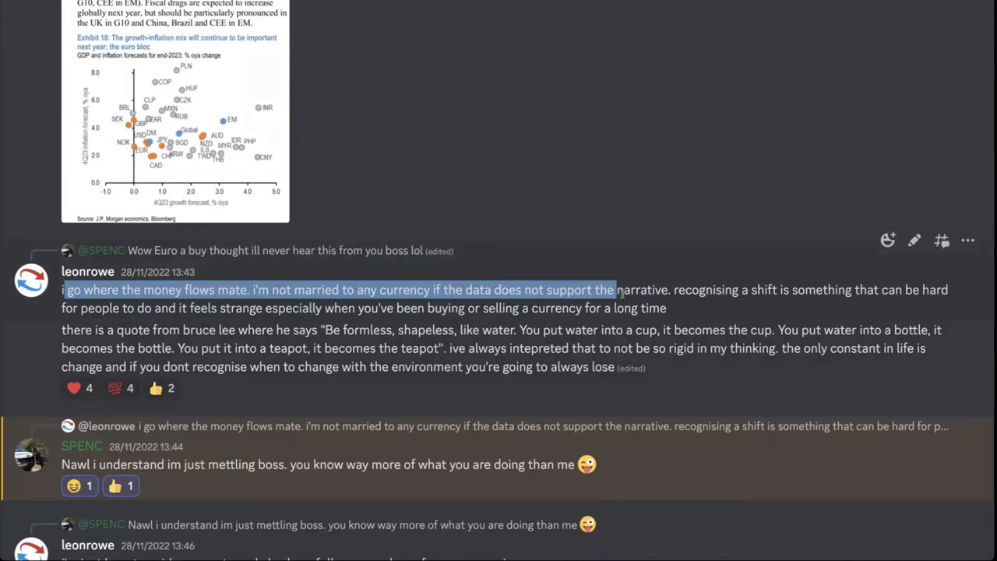
{"action": "left_click_drag", "start_coordinate": [616, 288], "coordinate": [788, 289]}
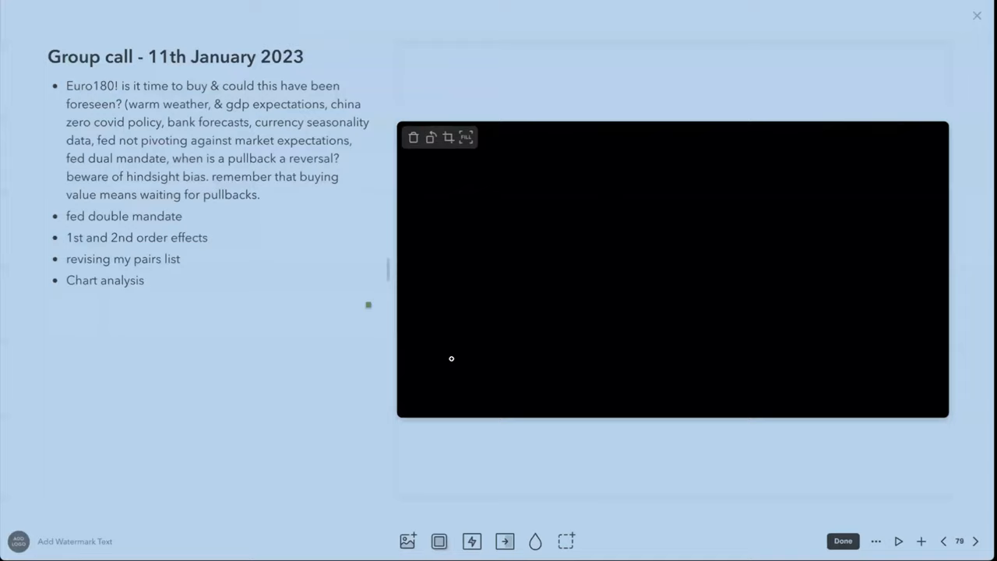
Finish the slide and bring up the BNN Bloomberg euro rally article.
{"action": "left_click", "coordinate": [842, 540]}
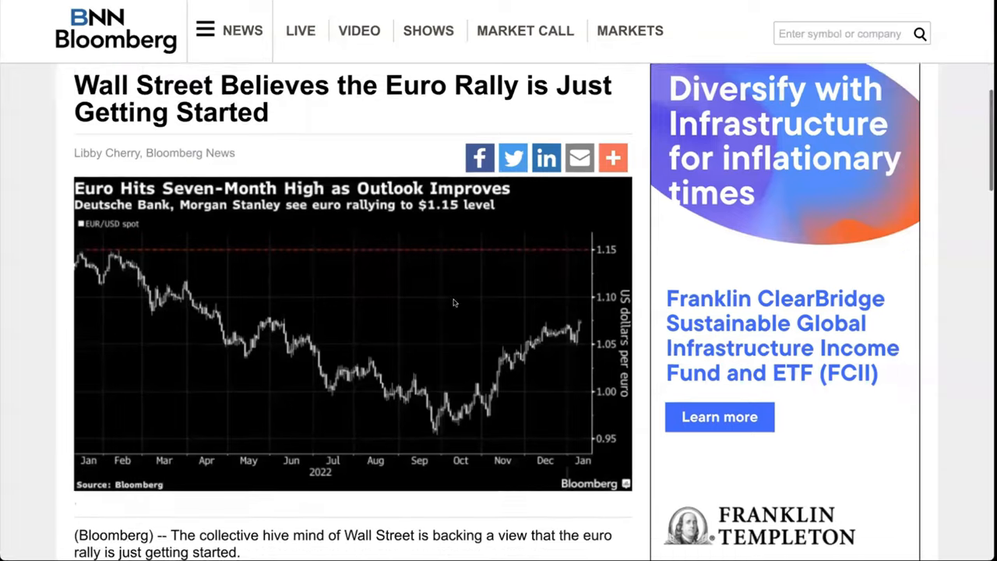
Scroll past the EUR/USD chart and highlight the article's first two paragraphs.
{"action": "scroll", "scroll_direction": "down", "scroll_amount": 3}
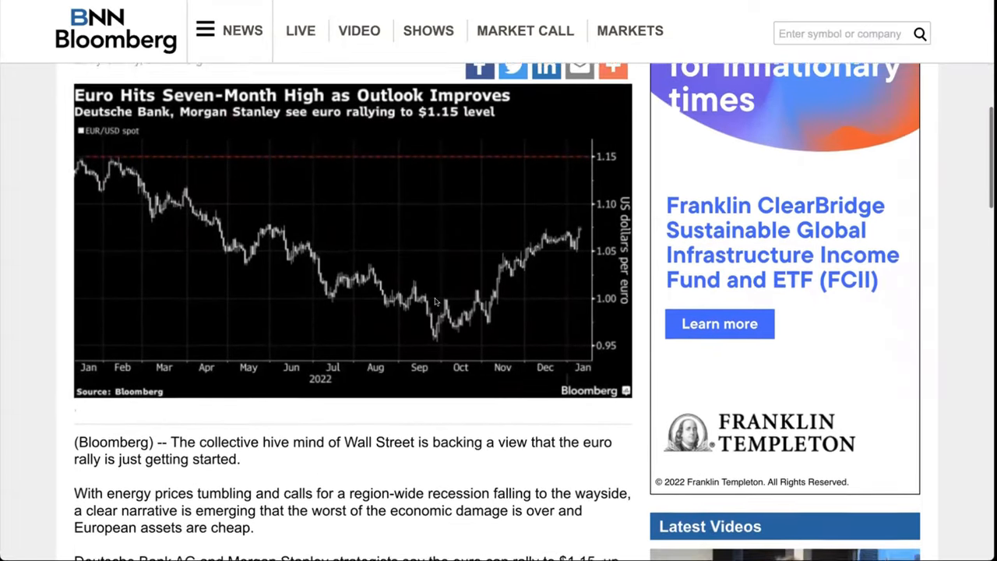
{"action": "scroll", "scroll_direction": "down", "scroll_amount": 3}
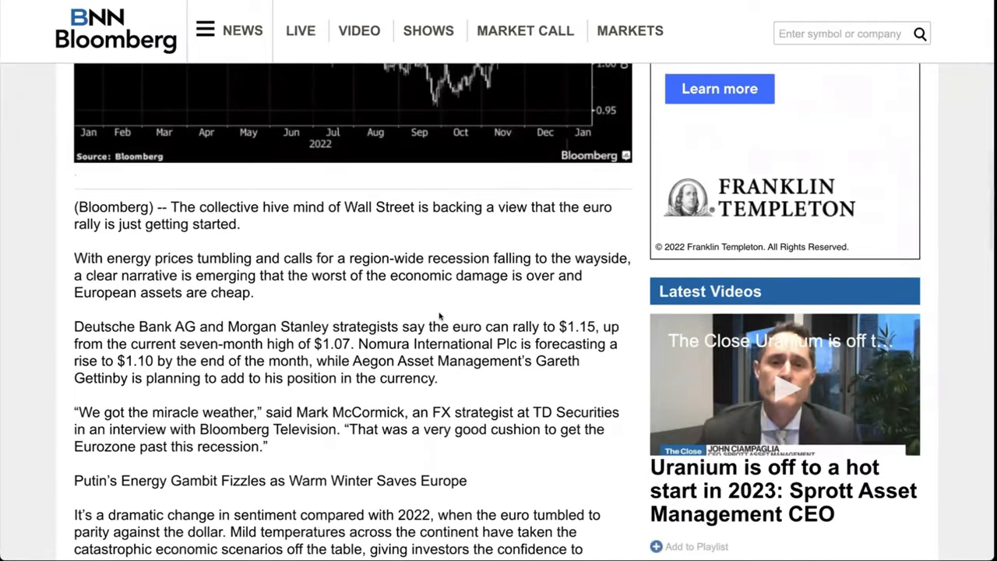
{"action": "scroll", "scroll_direction": "down", "scroll_amount": 3}
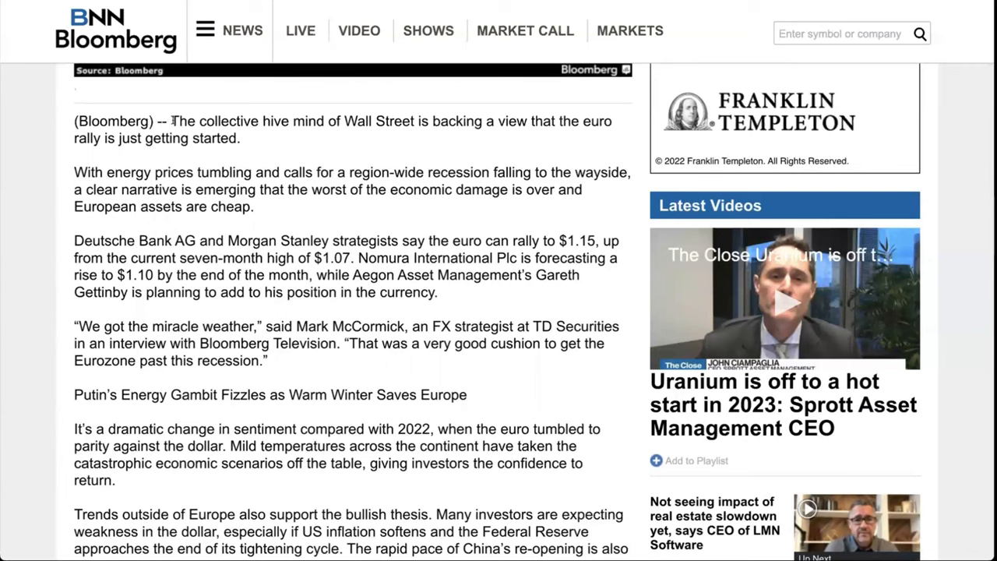
{"action": "left_click_drag", "start_coordinate": [170, 121], "coordinate": [293, 122]}
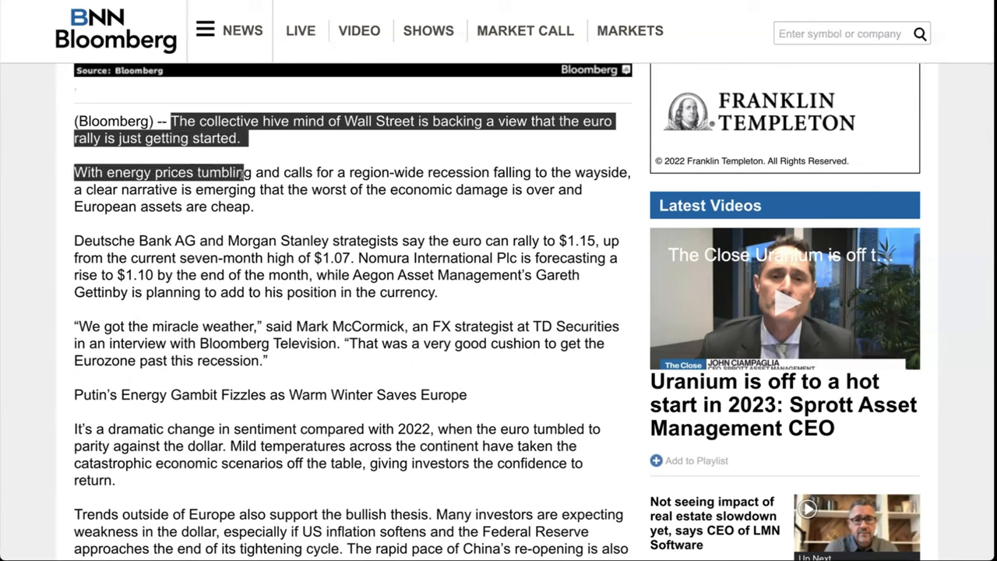
{"action": "left_click_drag", "start_coordinate": [246, 171], "coordinate": [352, 171]}
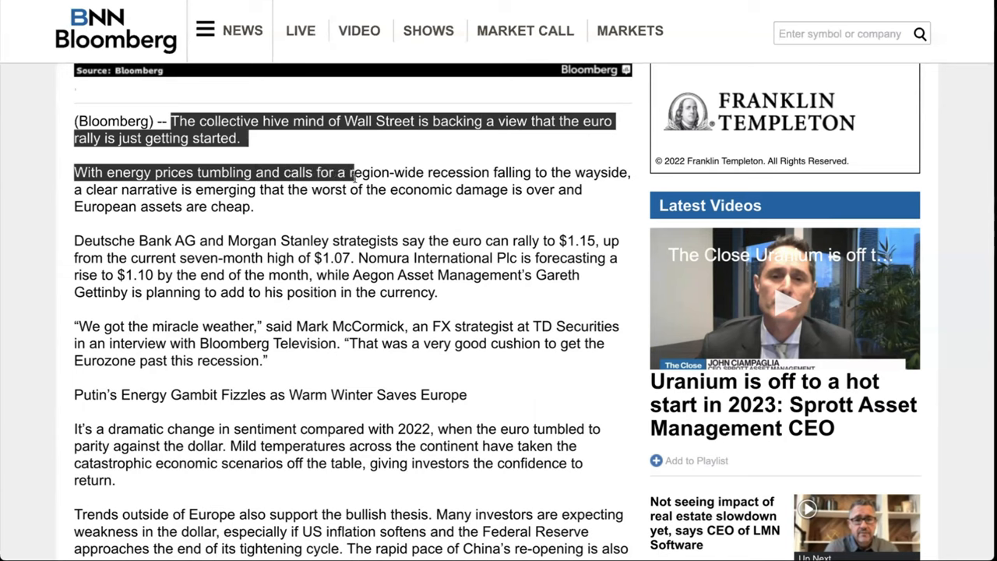
{"action": "left_click_drag", "start_coordinate": [352, 172], "coordinate": [602, 172]}
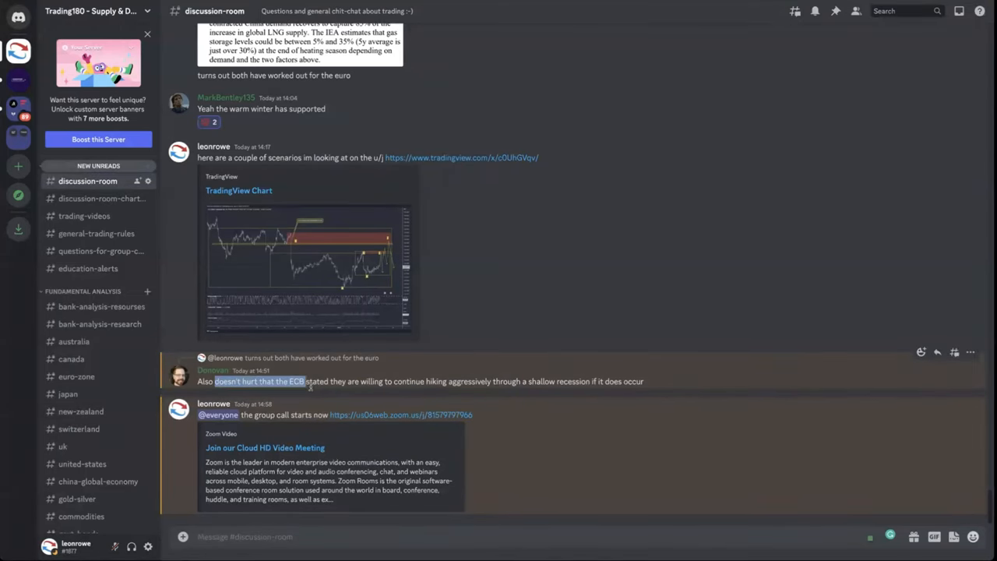
Highlight the ECB message about continued aggressive hiking through a shallow recession.
{"action": "left_click_drag", "start_coordinate": [306, 380], "coordinate": [402, 380]}
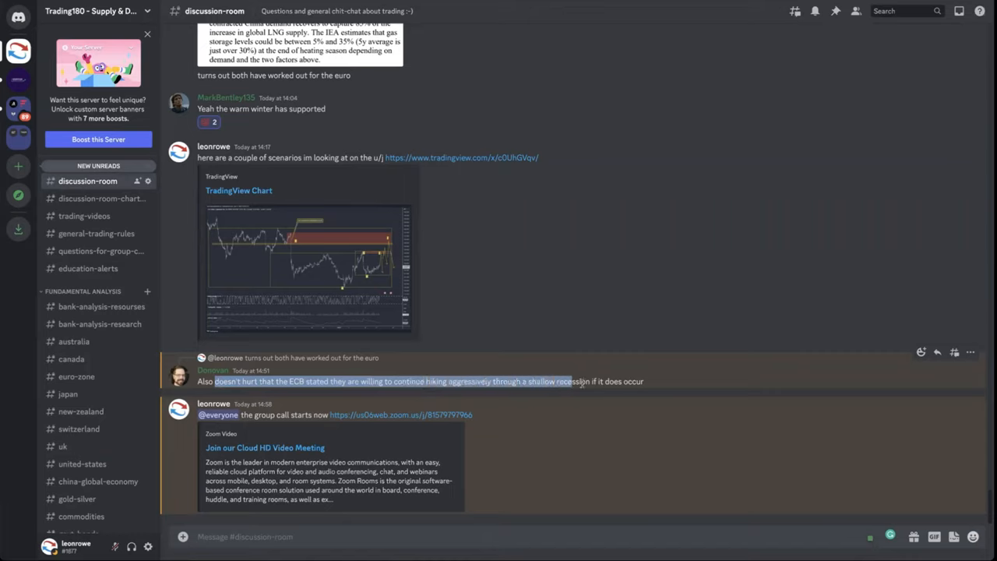
{"action": "left_click_drag", "start_coordinate": [576, 382], "coordinate": [643, 382]}
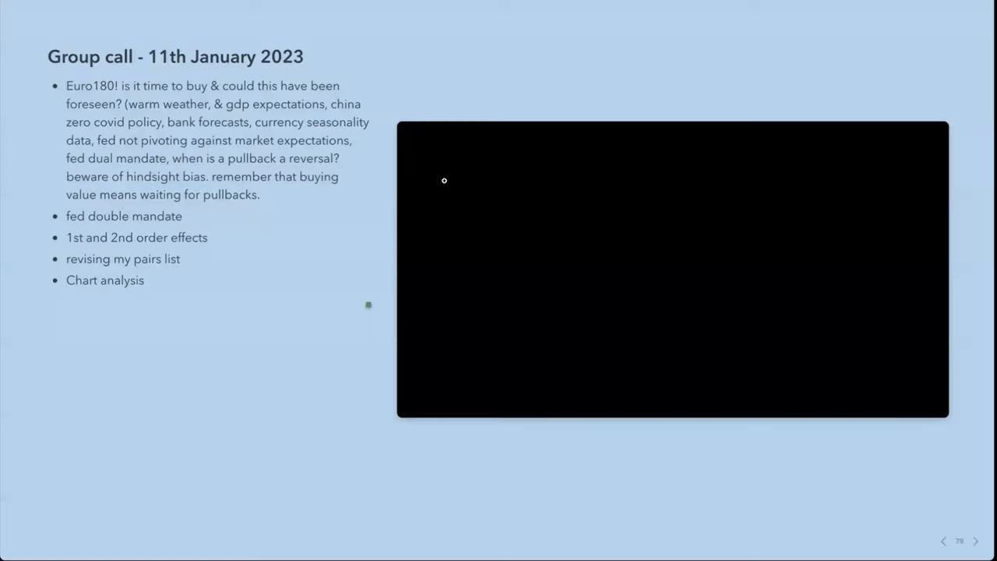
Handwrite 'IR' with an up arrow and 'Gdp' with a down arrow on the whiteboard.
{"action": "left_click_drag", "start_coordinate": [526, 264], "coordinate": [527, 210]}
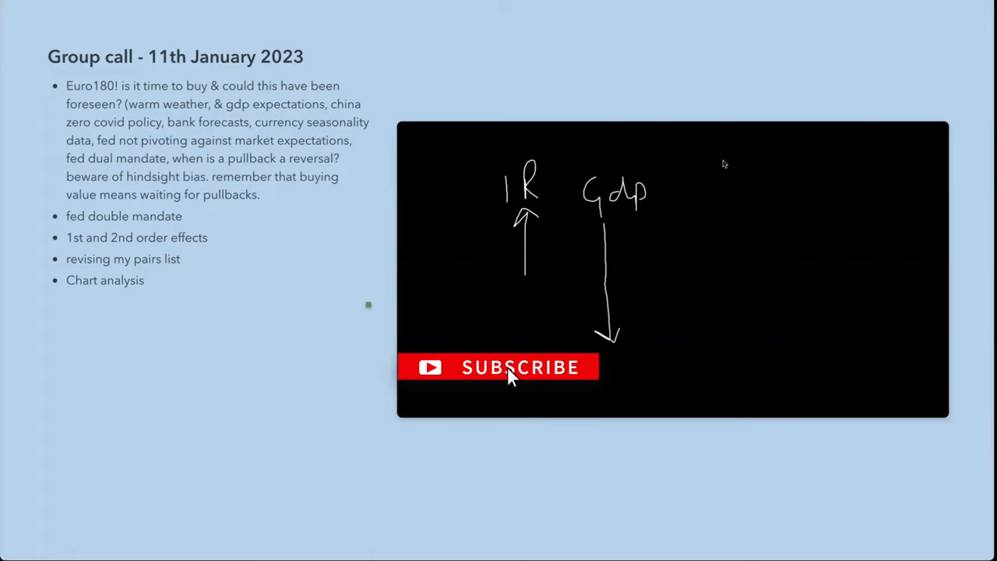
{"action": "mouse_move", "coordinate": [552, 186]}
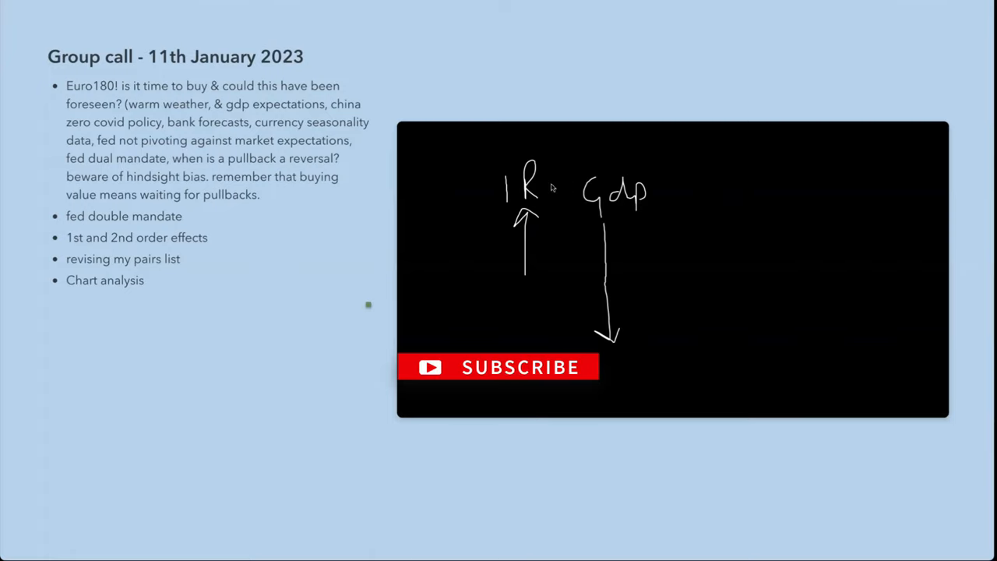